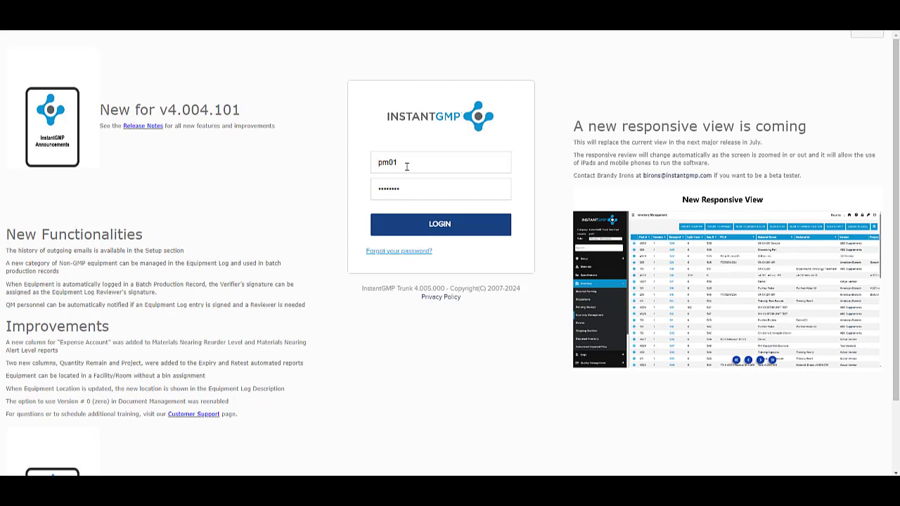
Step: Sign in and filter the Master Production Record list to MPR # 51
left_click(439, 224)
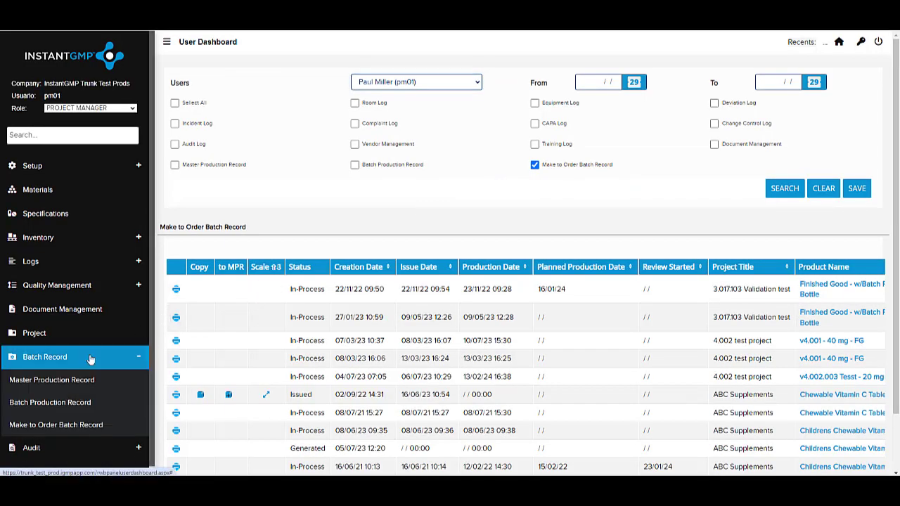
left_click(52, 380)
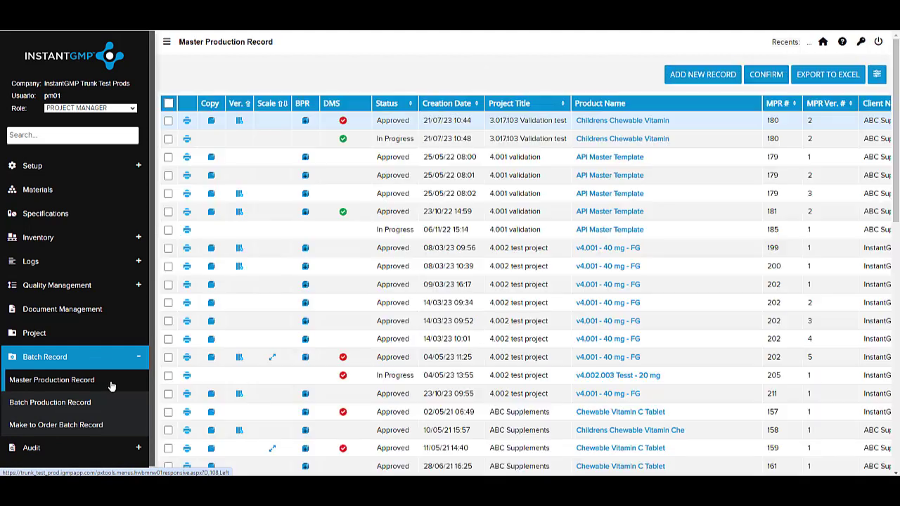
mouse_move(878, 75)
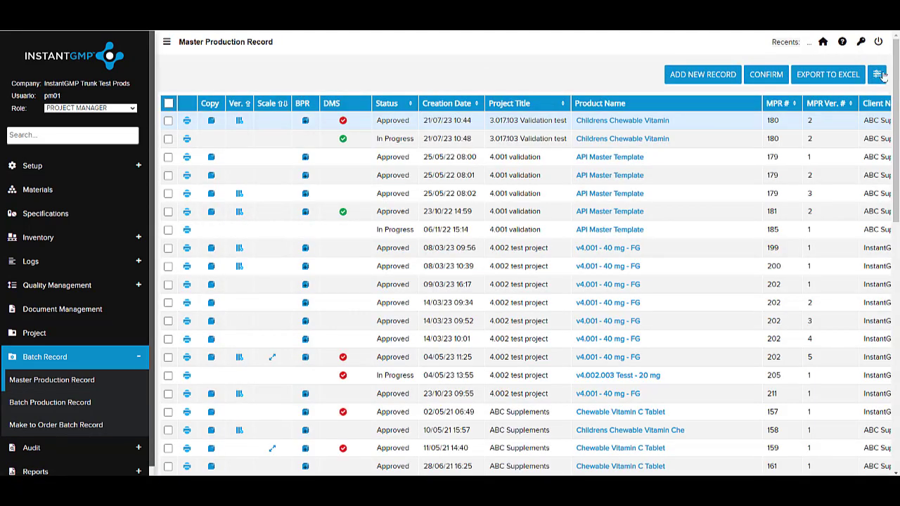
left_click(877, 75)
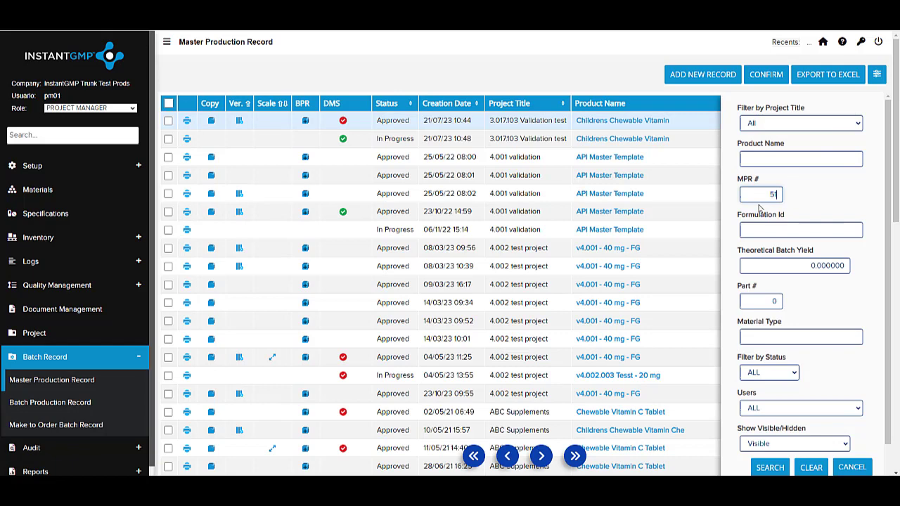
left_click(769, 467)
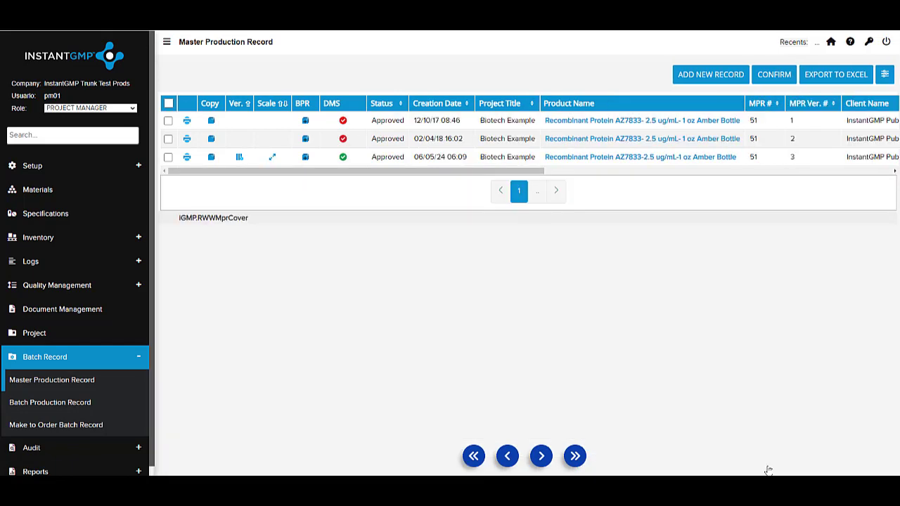
mouse_move(602, 160)
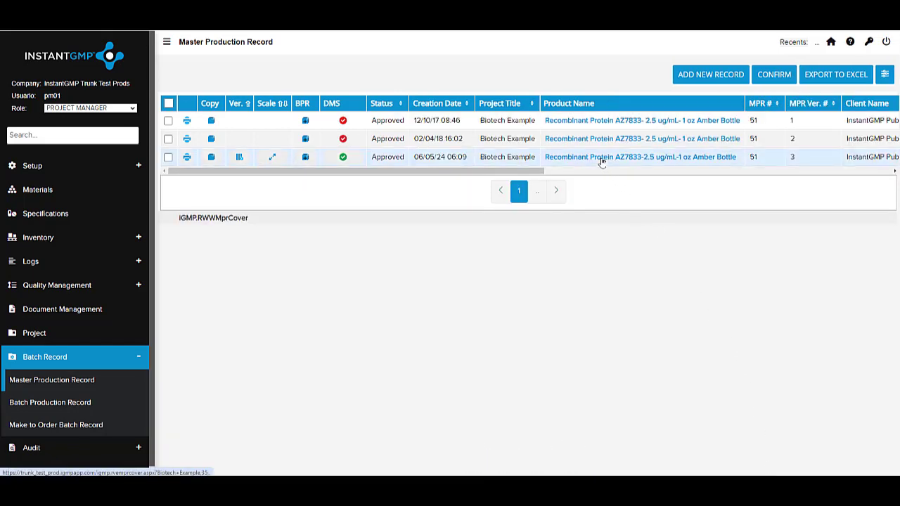
Step: Review MPR 51 version 3's materials, equipment and linked documents
left_click(640, 158)
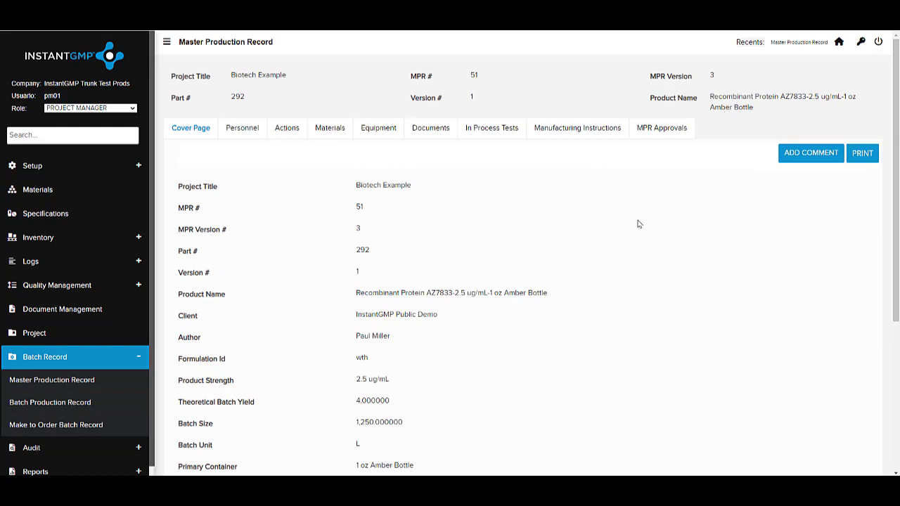
scroll("down", 3)
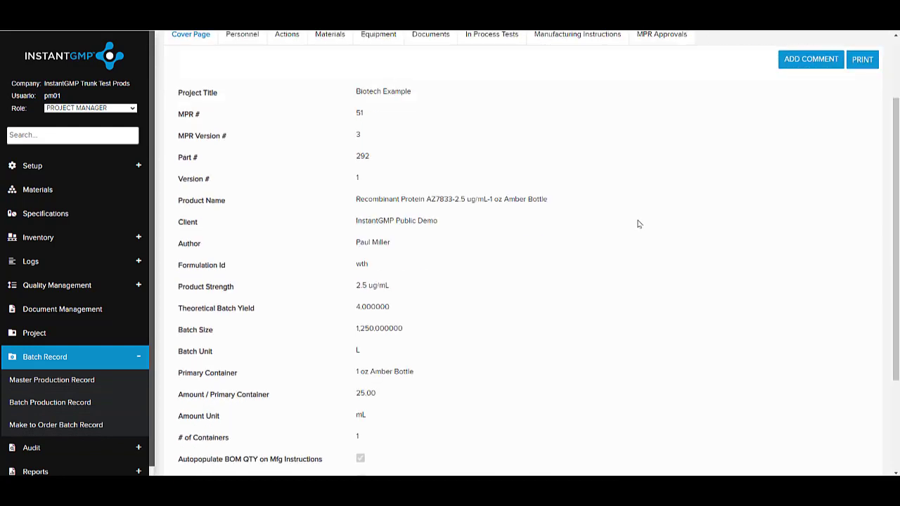
mouse_move(318, 43)
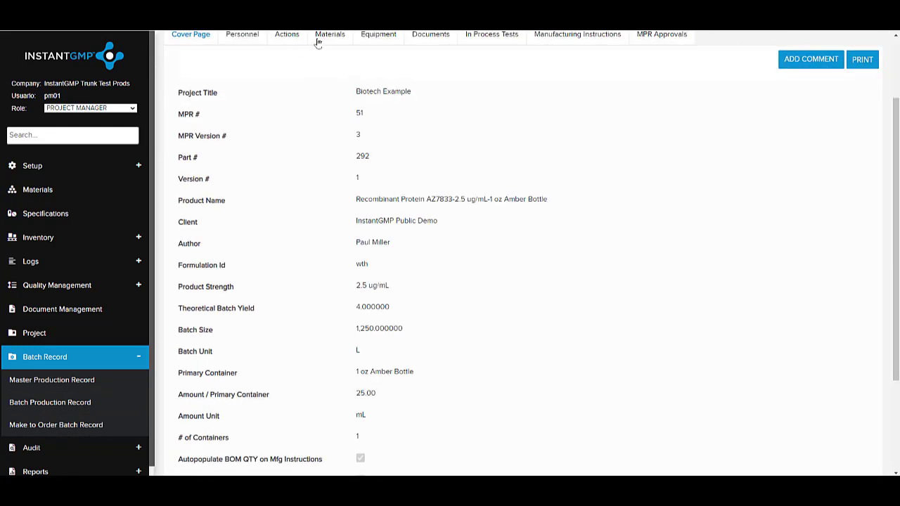
left_click(330, 33)
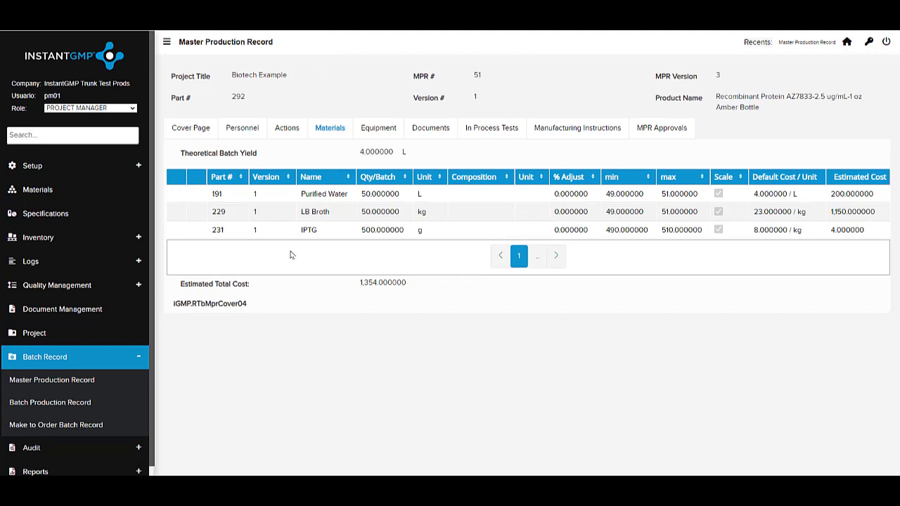
left_click(378, 127)
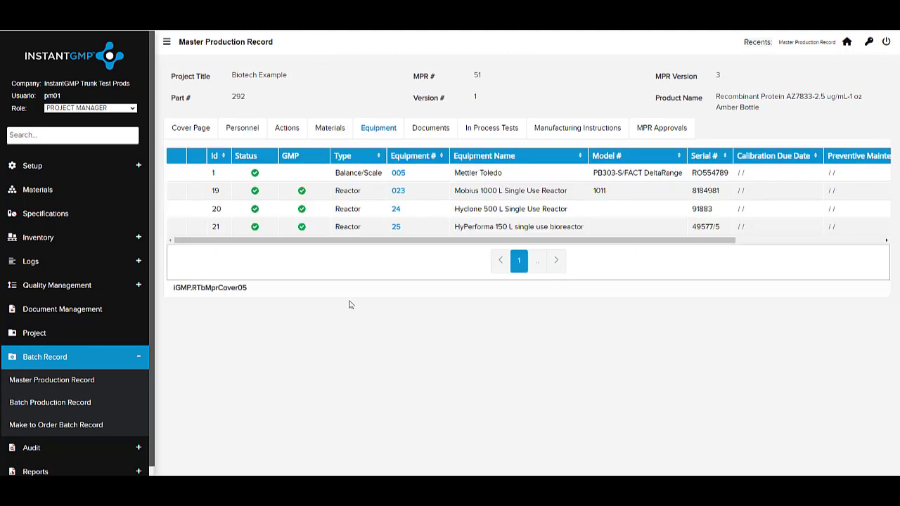
left_click(431, 128)
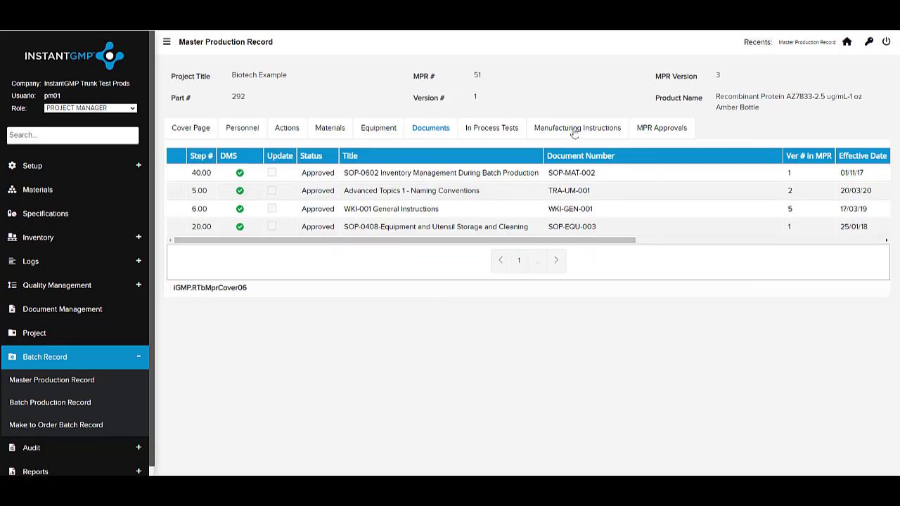
Step: Review the manufacturing instructions and approval history, then go to the batch production record
left_click(577, 128)
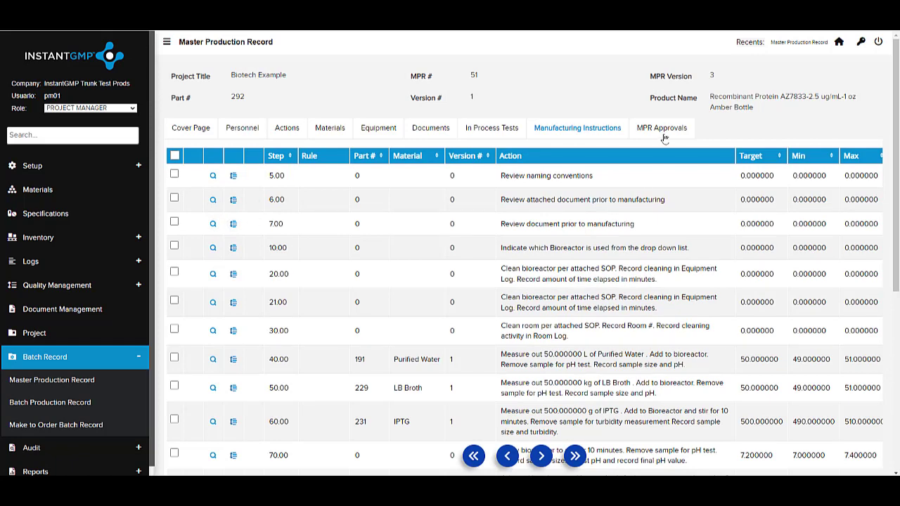
left_click(662, 128)
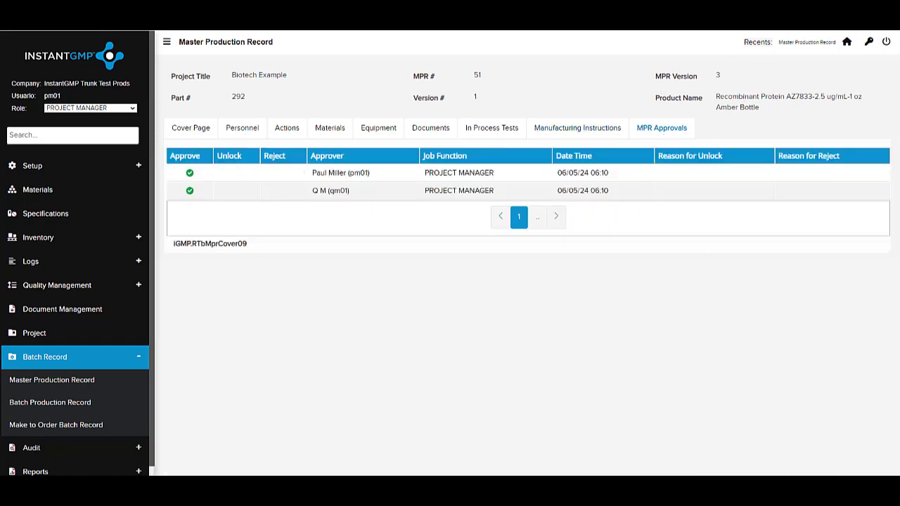
left_click(50, 403)
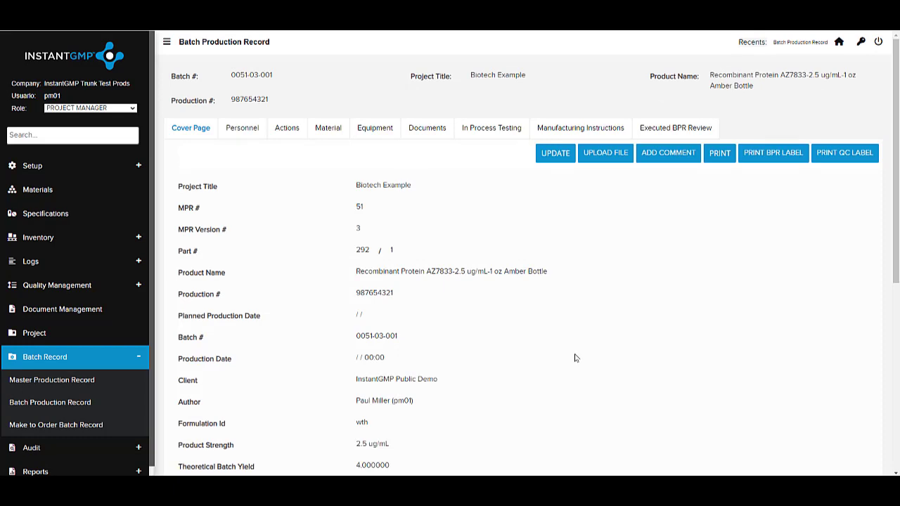
Step: View batch 0051-03-001's materials, documents and manufacturing instruction steps
scroll("down", 3)
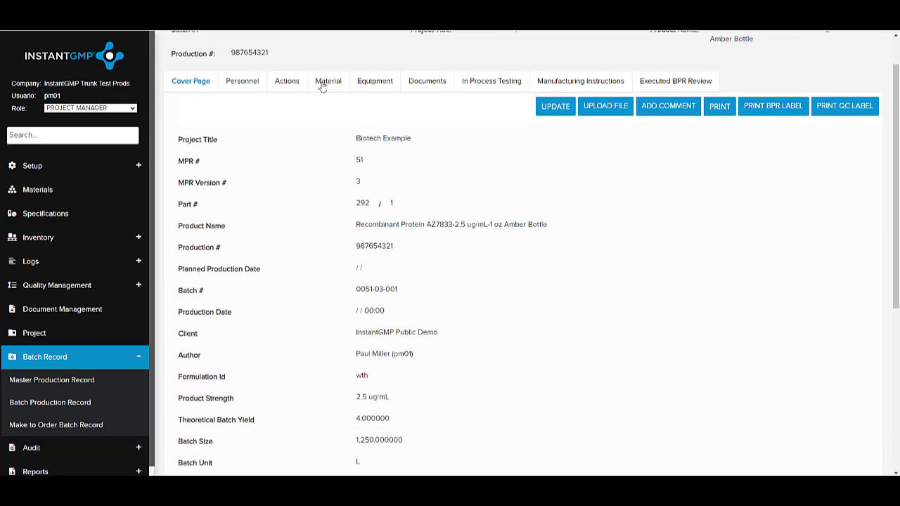
left_click(327, 80)
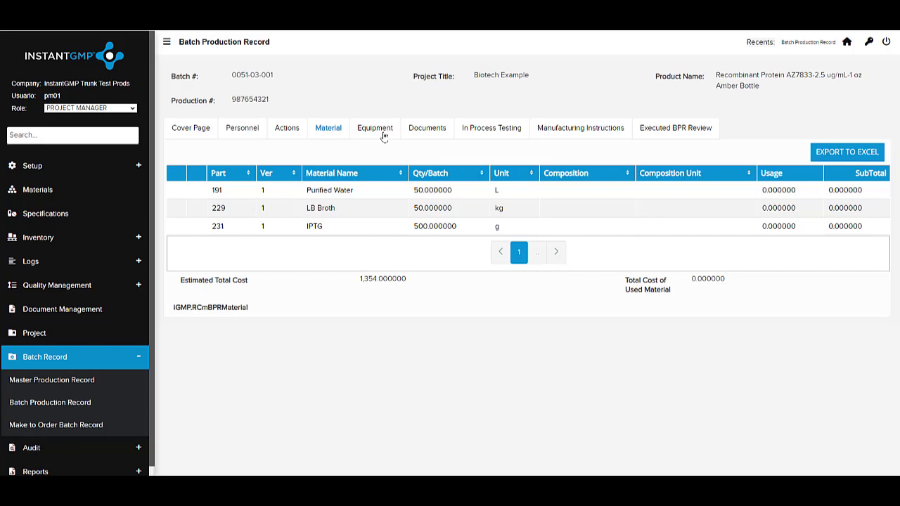
left_click(428, 128)
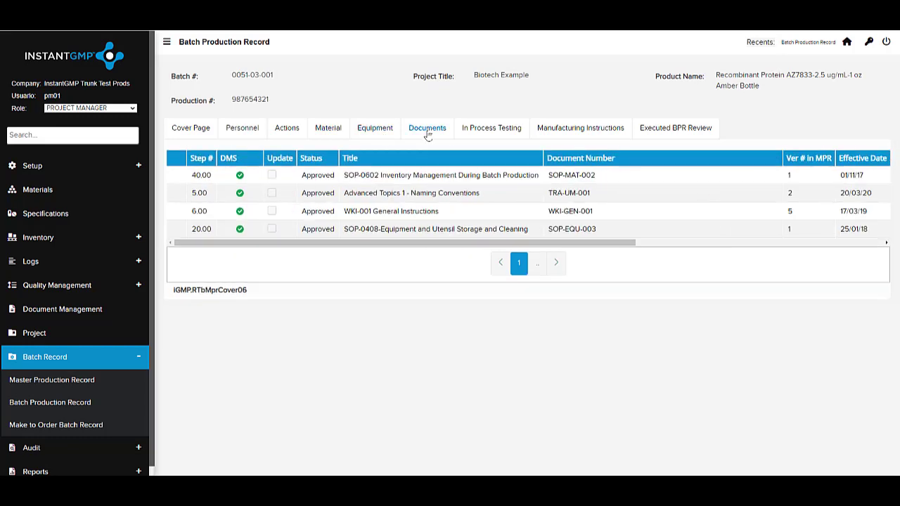
left_click(581, 128)
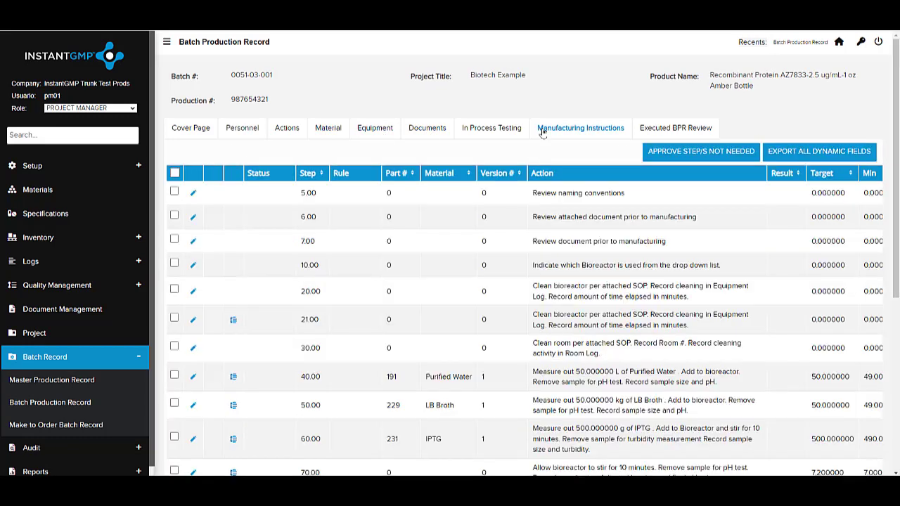
mouse_move(195, 380)
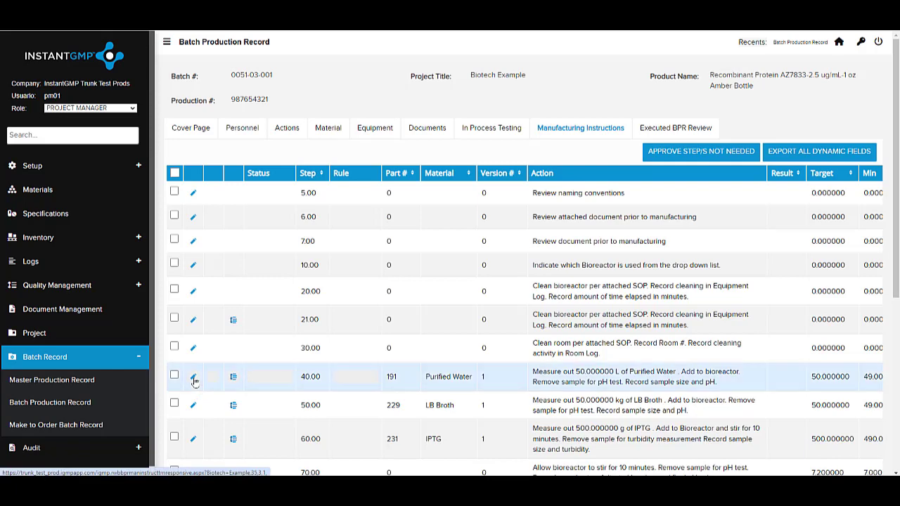
Step: Start recording step 40.00 and pick a Purified Water inventory lot to use
left_click(193, 377)
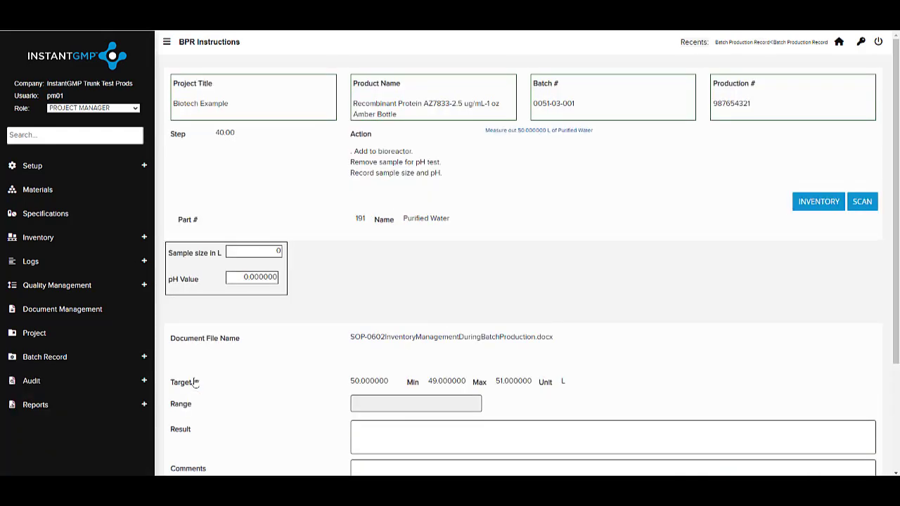
left_click(45, 358)
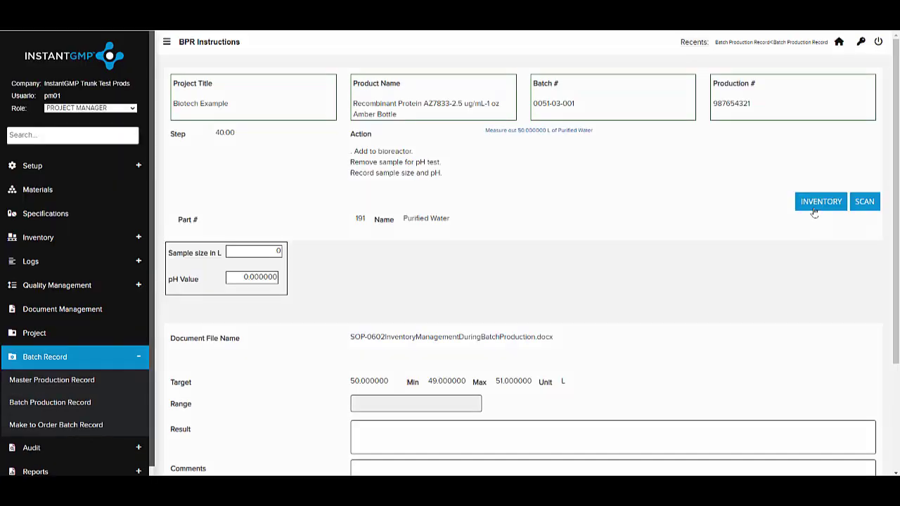
left_click(821, 201)
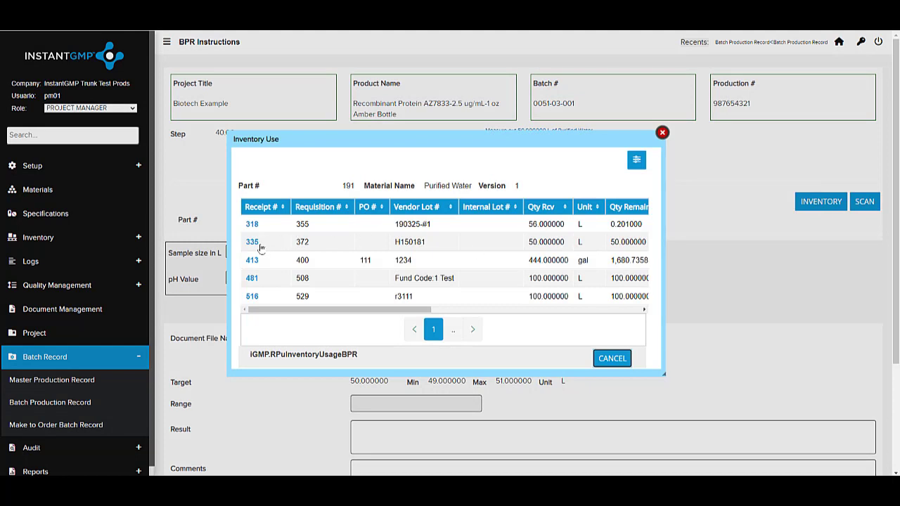
left_click(252, 259)
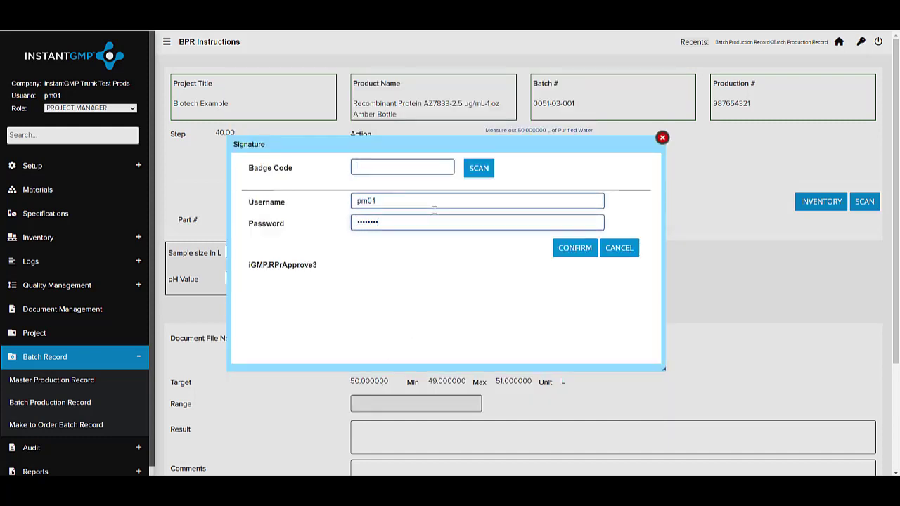
Step: Confirm the signature for receipt 413 usage and enter the result 'ok' for step 40
left_click(574, 248)
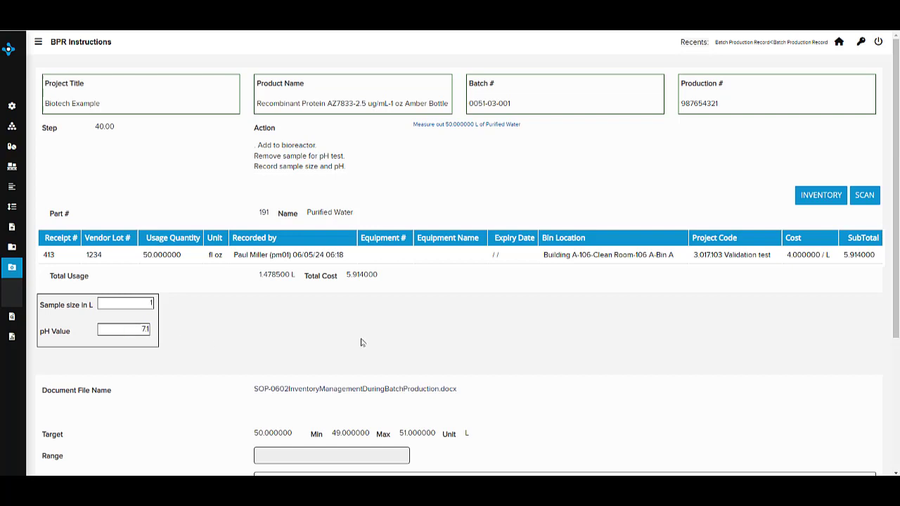
scroll("down", 3)
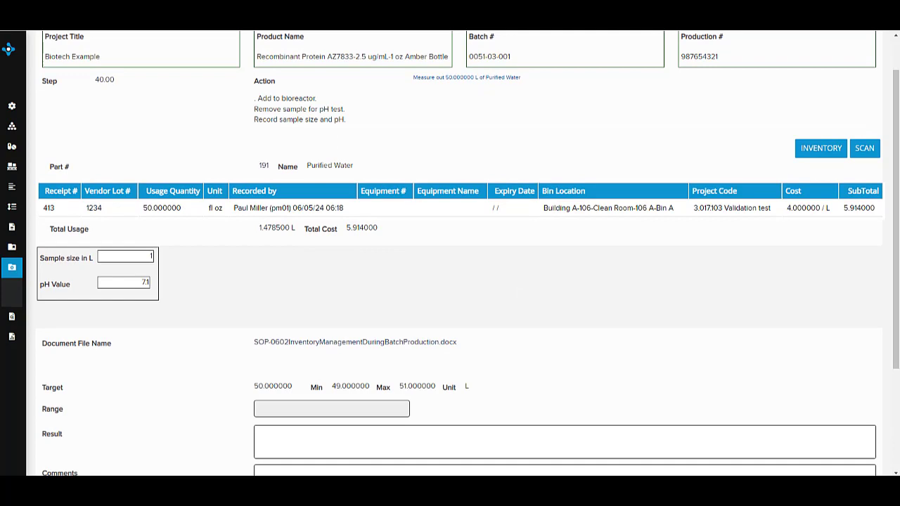
type("ok")
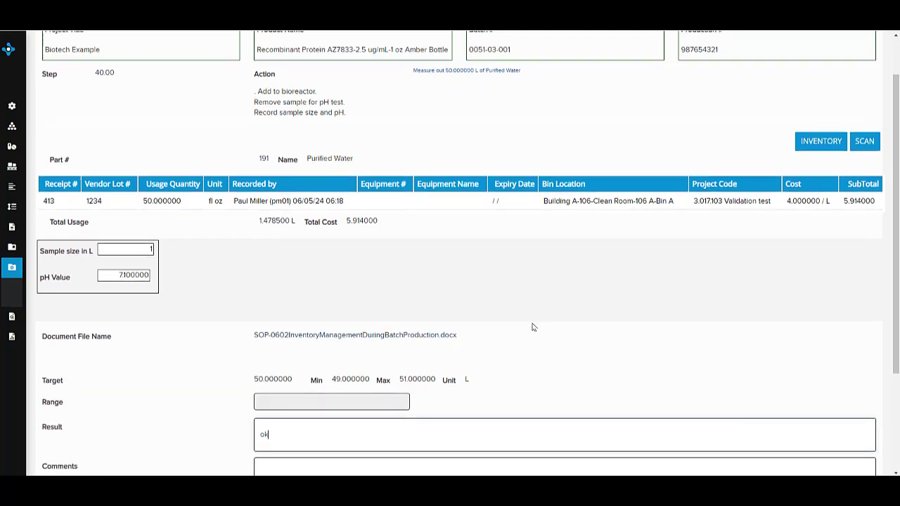